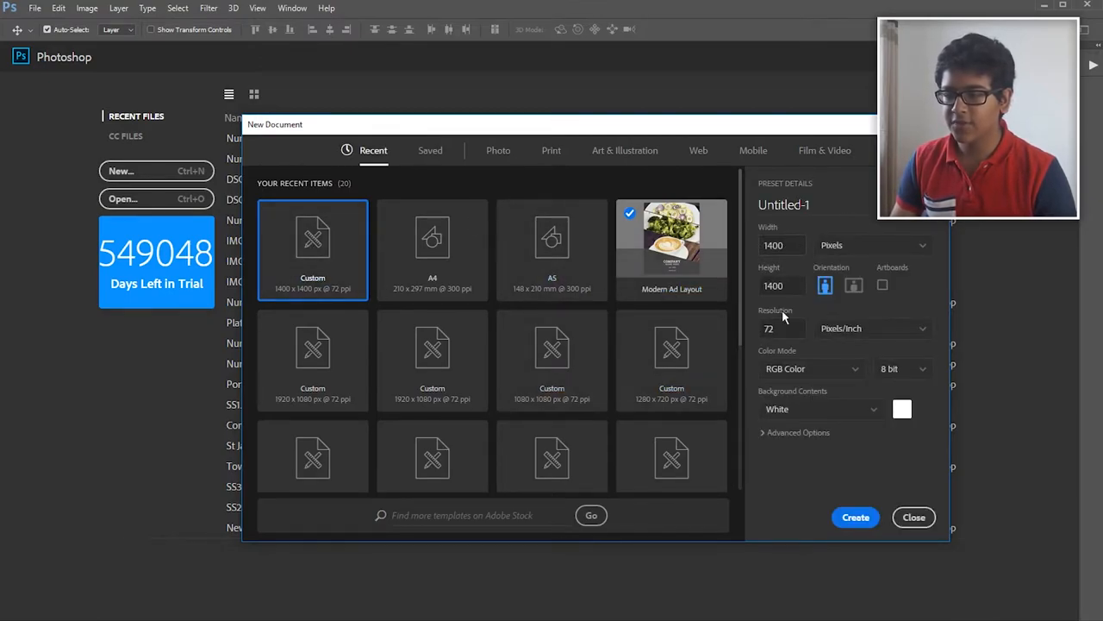
mouse_move(820, 422)
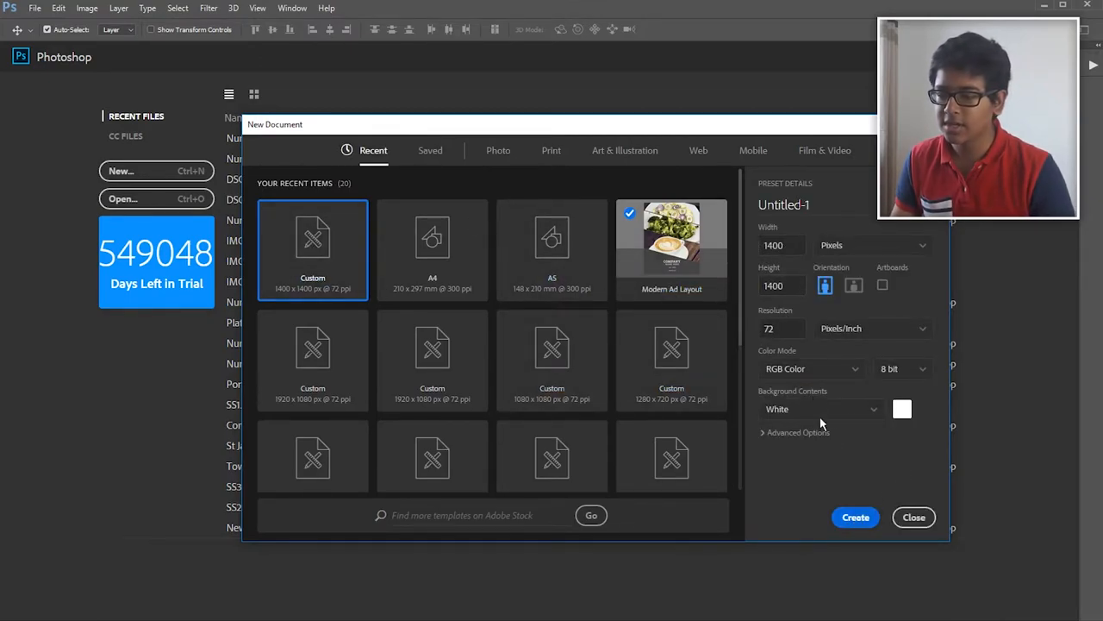
mouse_move(779, 345)
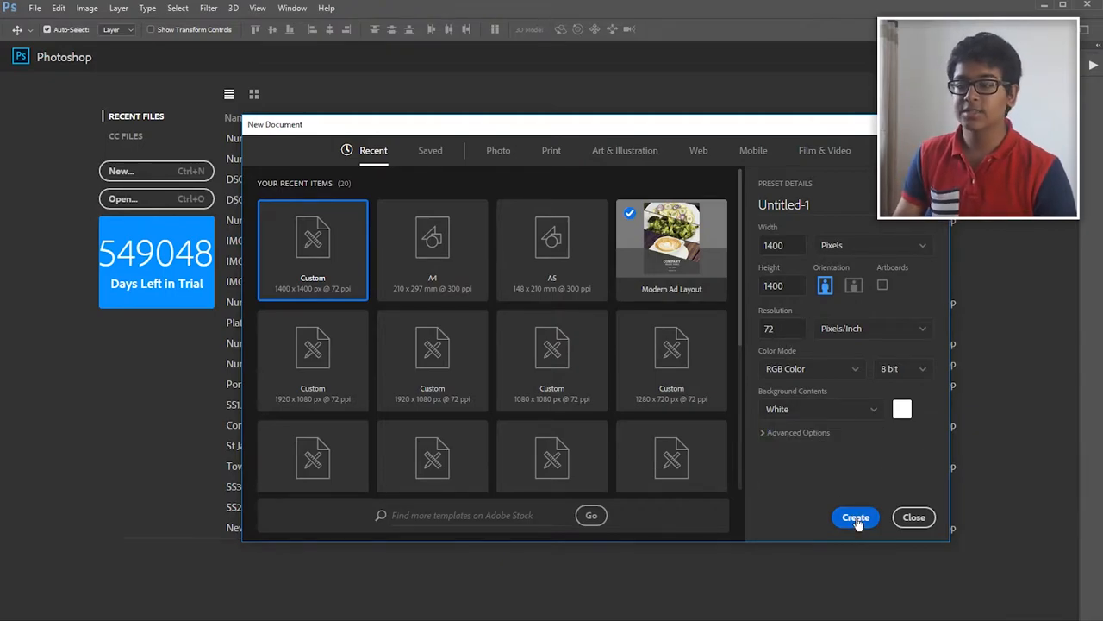
Step: Create the blank square document, open 'Bokeh Effect Tutorial 1', and unlock its background as Layer 0
left_click(855, 518)
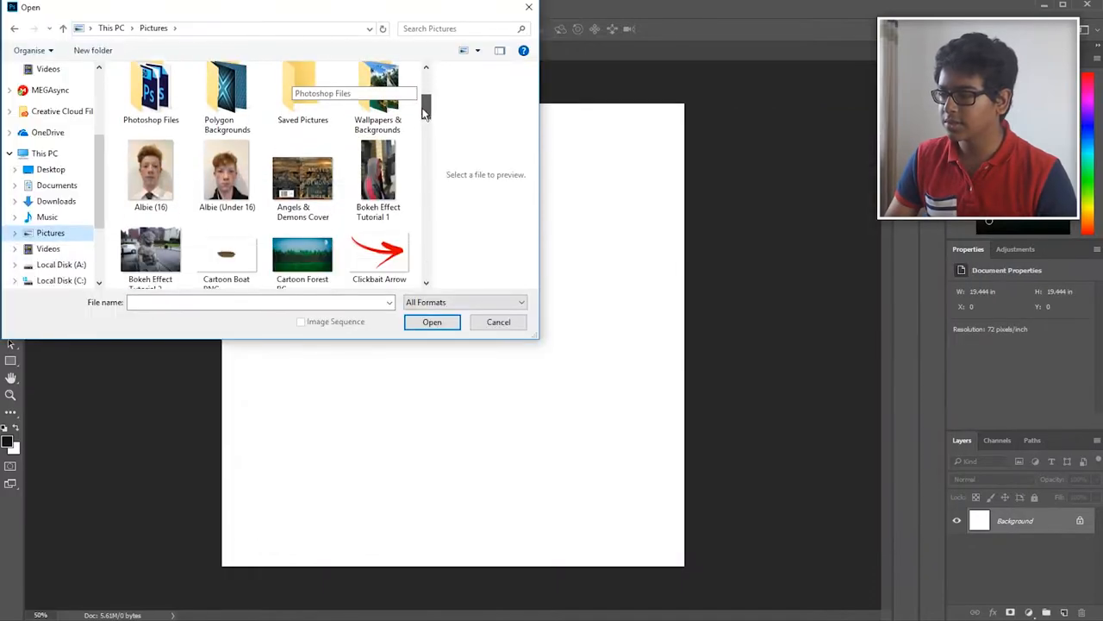
scroll("down", 3)
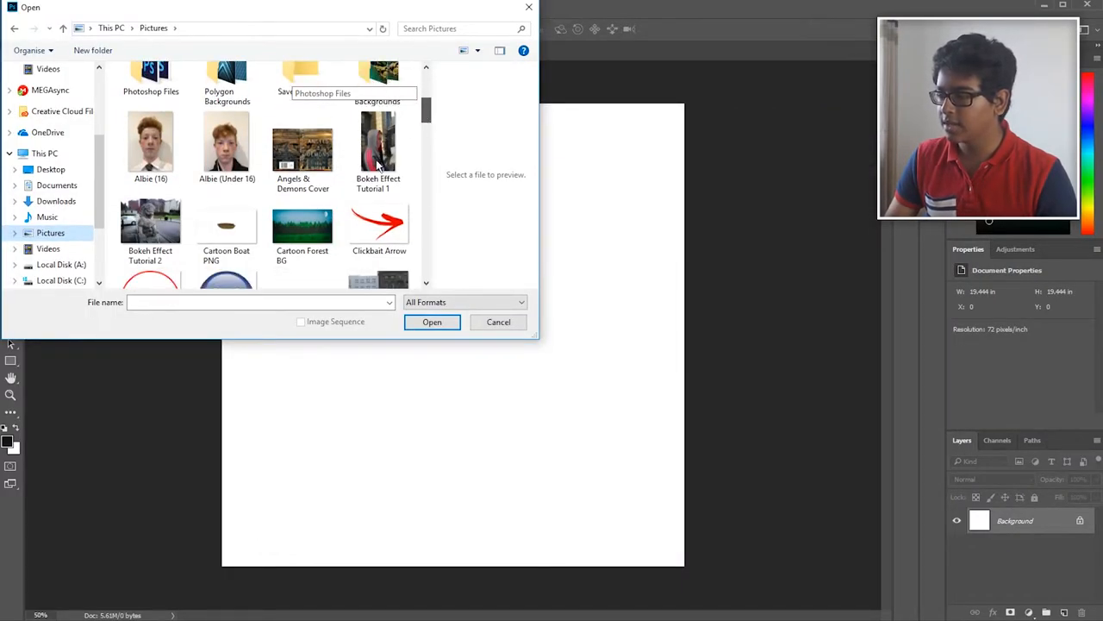
left_click(431, 322)
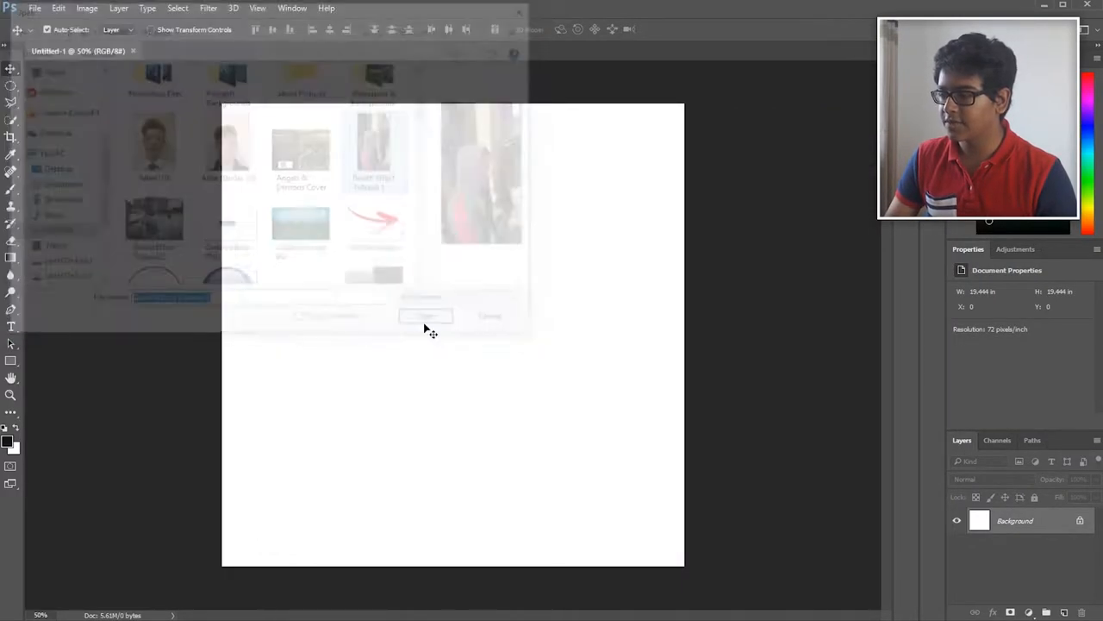
left_click(426, 314)
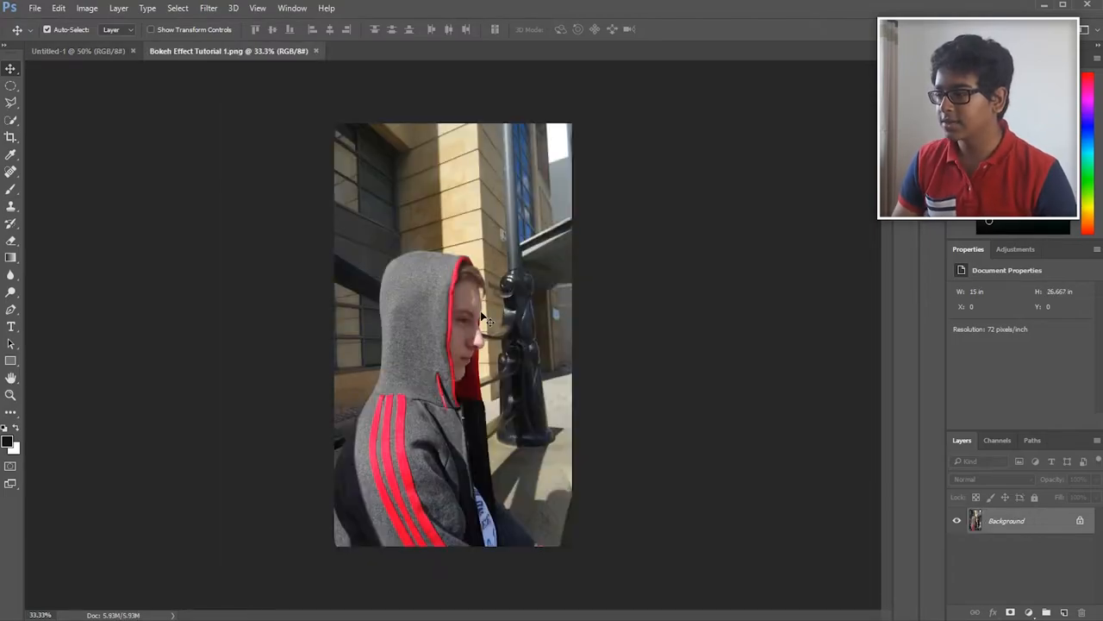
mouse_move(483, 238)
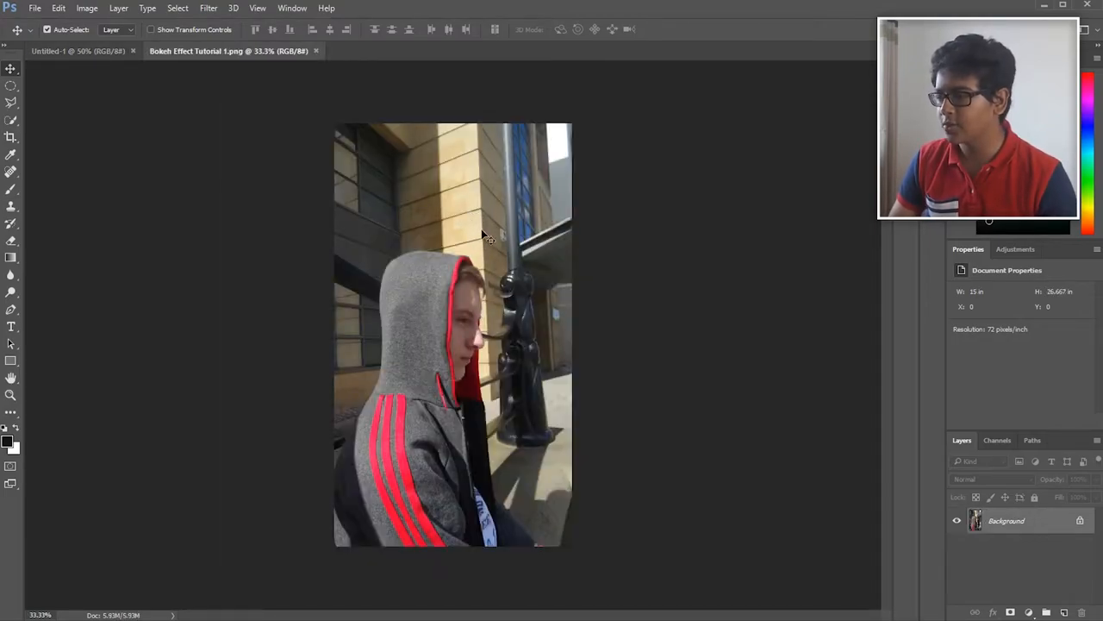
double_click(1007, 521)
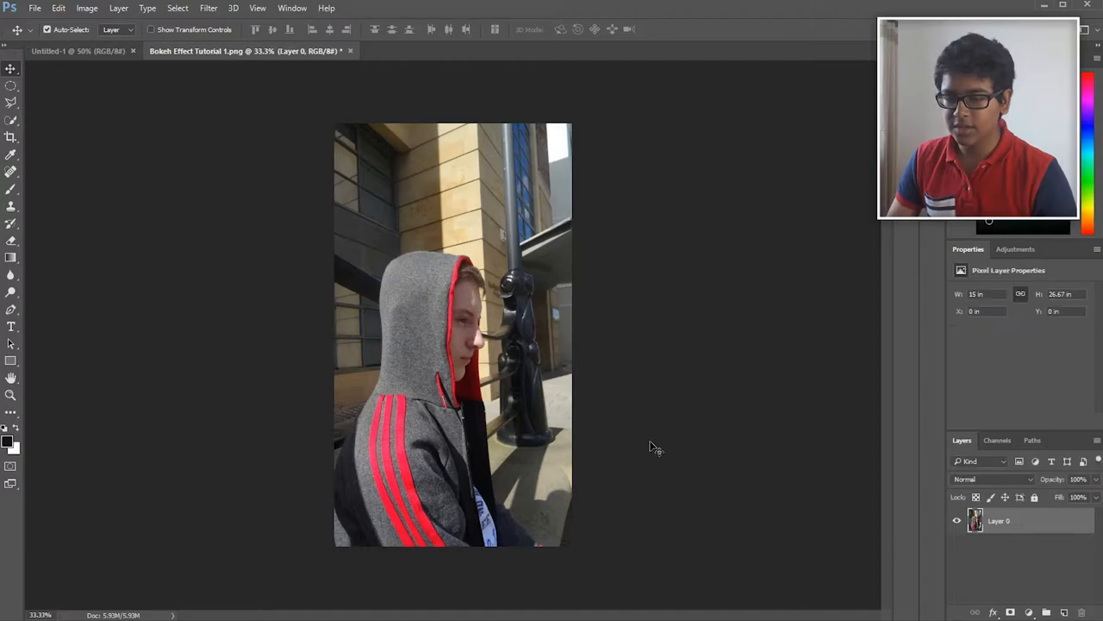
Step: Move the hooded-subject photo into Untitled-1 as Layer 1 and scale it up to fill the canvas
left_click(78, 52)
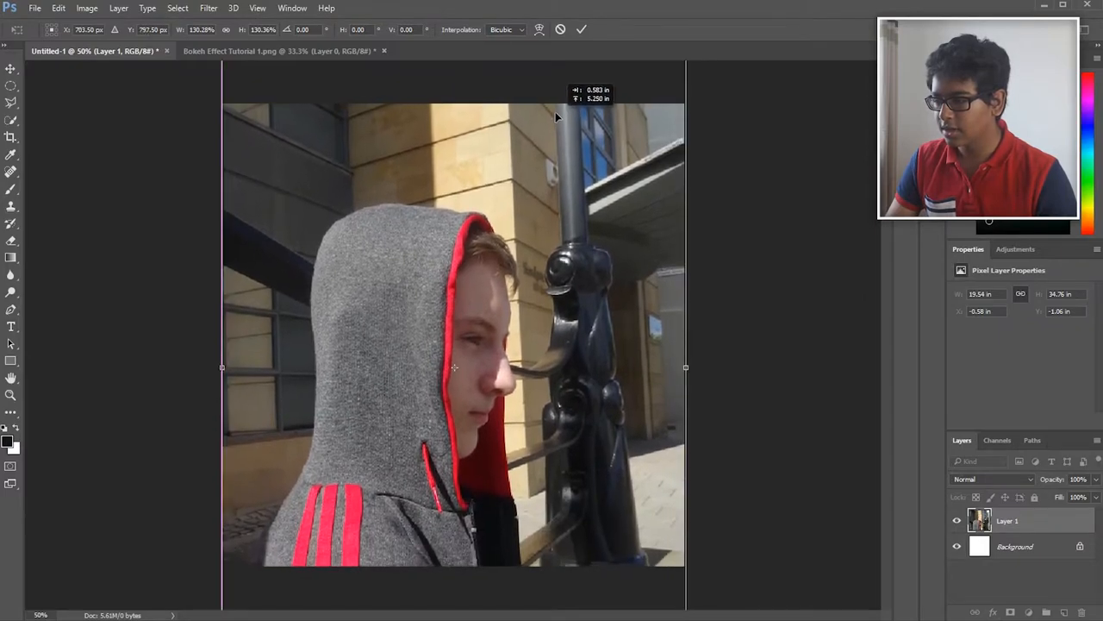
left_click_drag(556, 117, 521, 331)
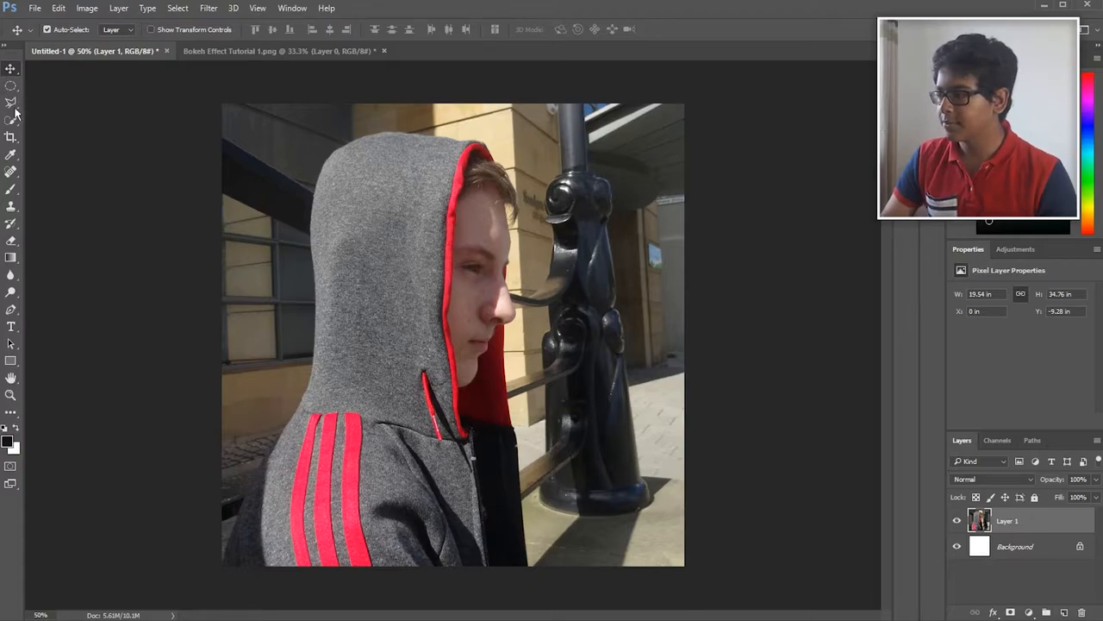
Step: Quick-select the hooded subject on Layer 1 and copy it to its own Layer 2
left_click(11, 121)
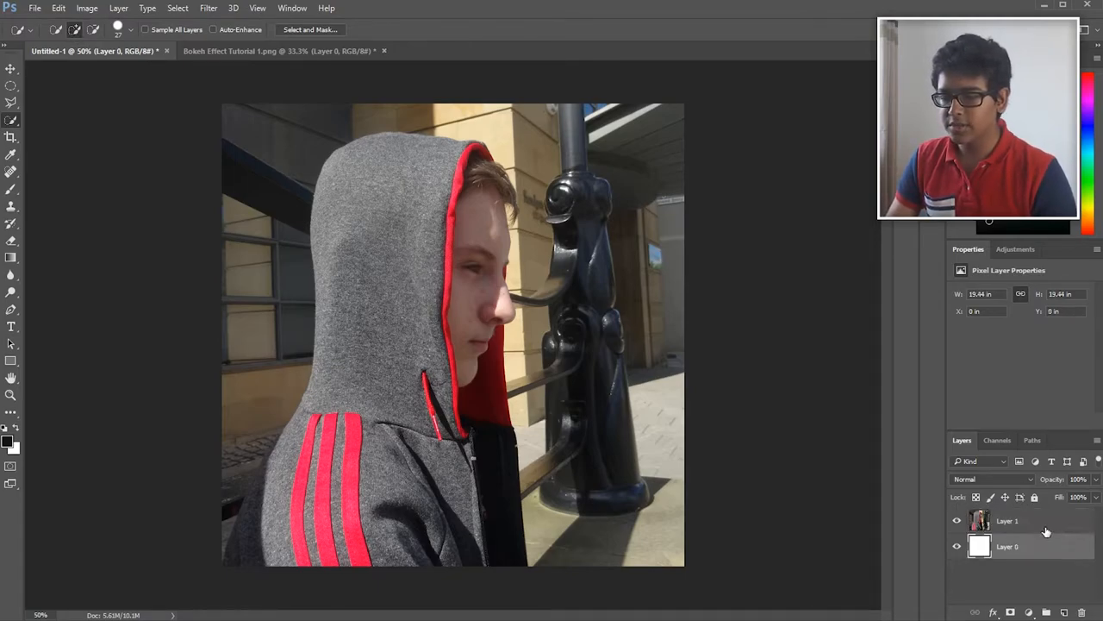
left_click(1007, 520)
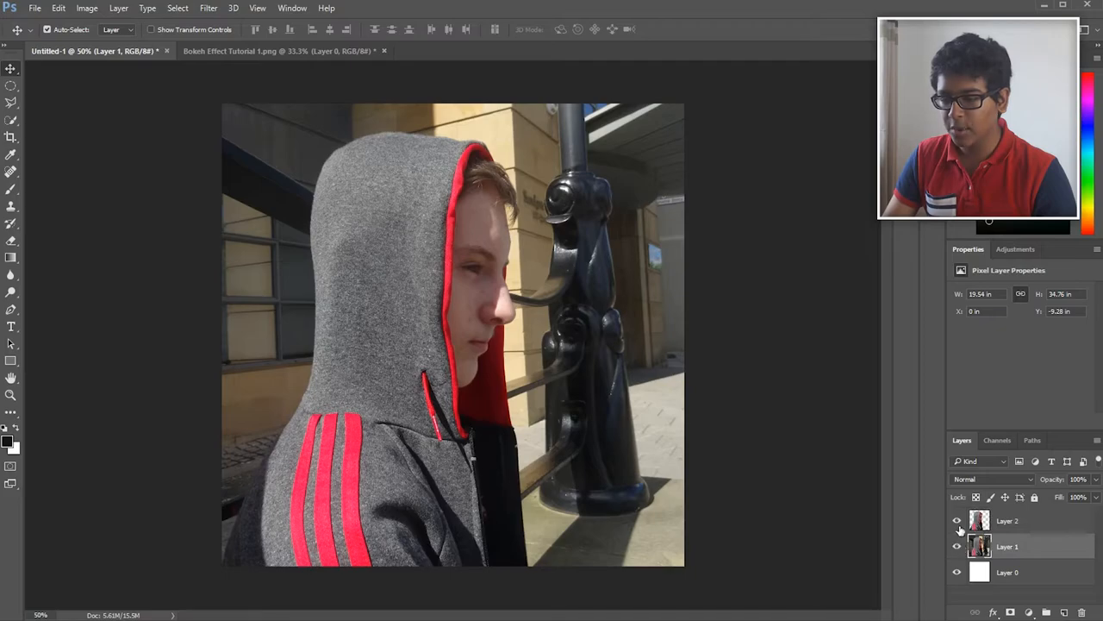
left_click(955, 520)
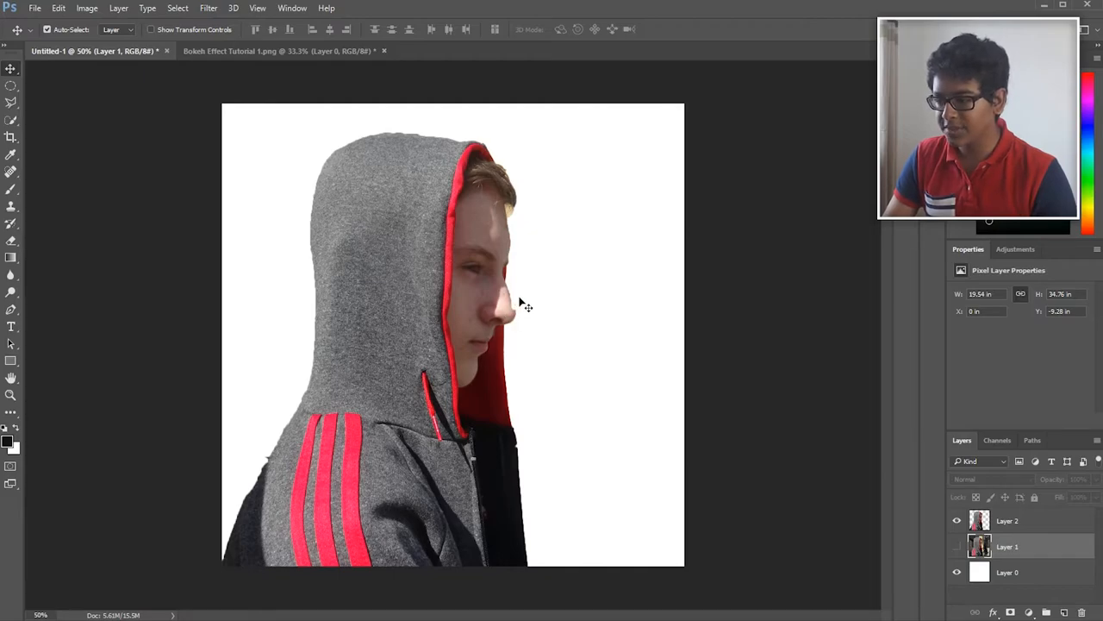
left_click(956, 547)
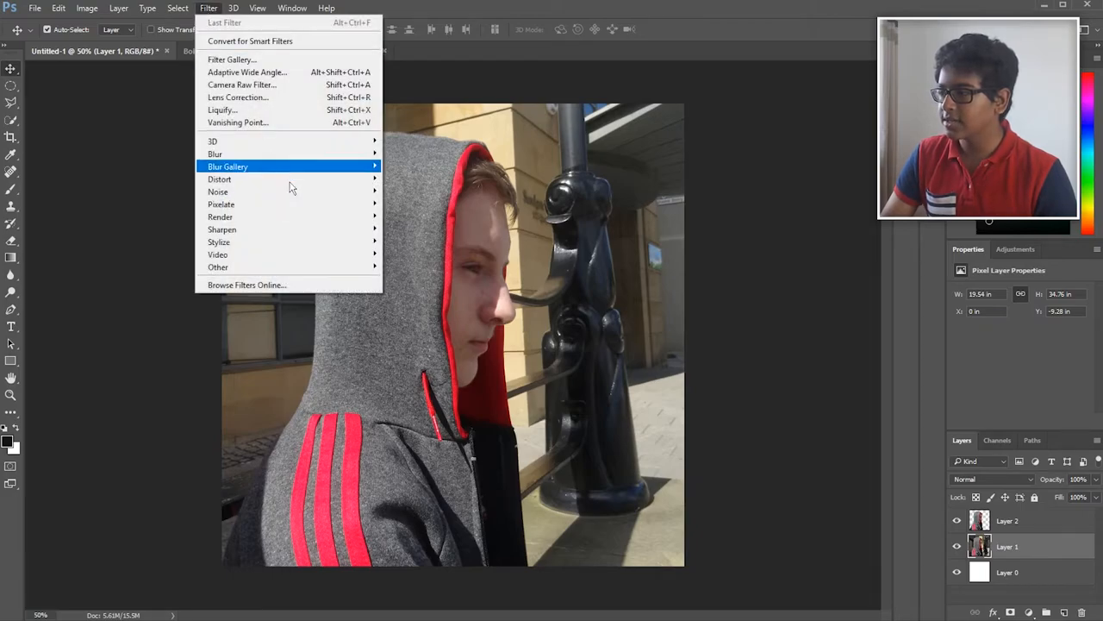
mouse_move(214, 154)
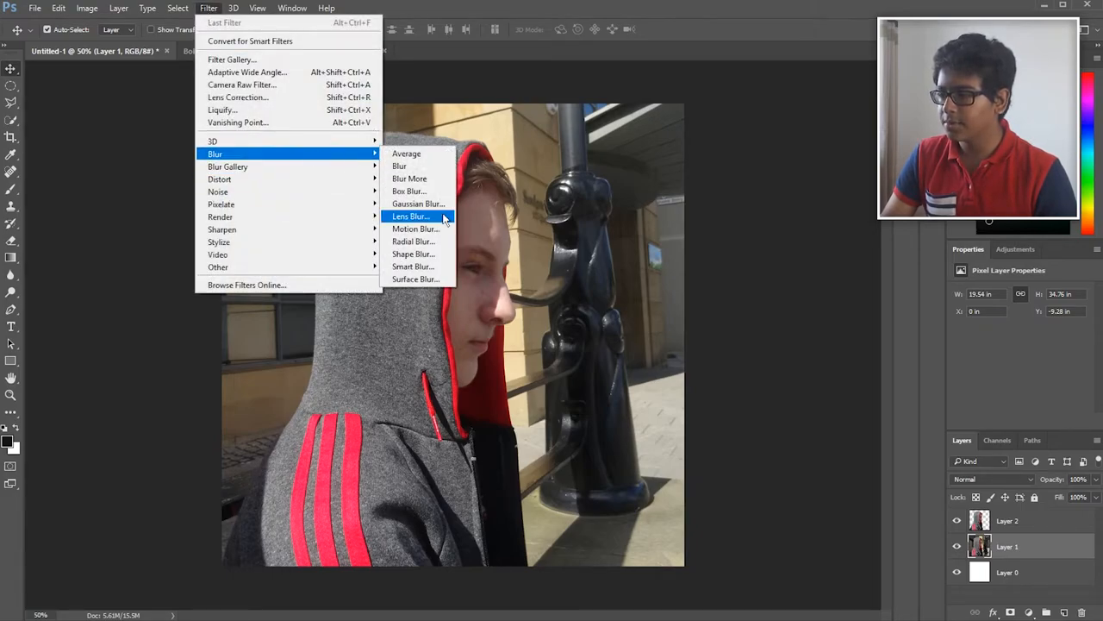
Step: Apply a Gaussian Blur of about 4-5 pixels to Layer 1 beneath the sharp subject
left_click(418, 203)
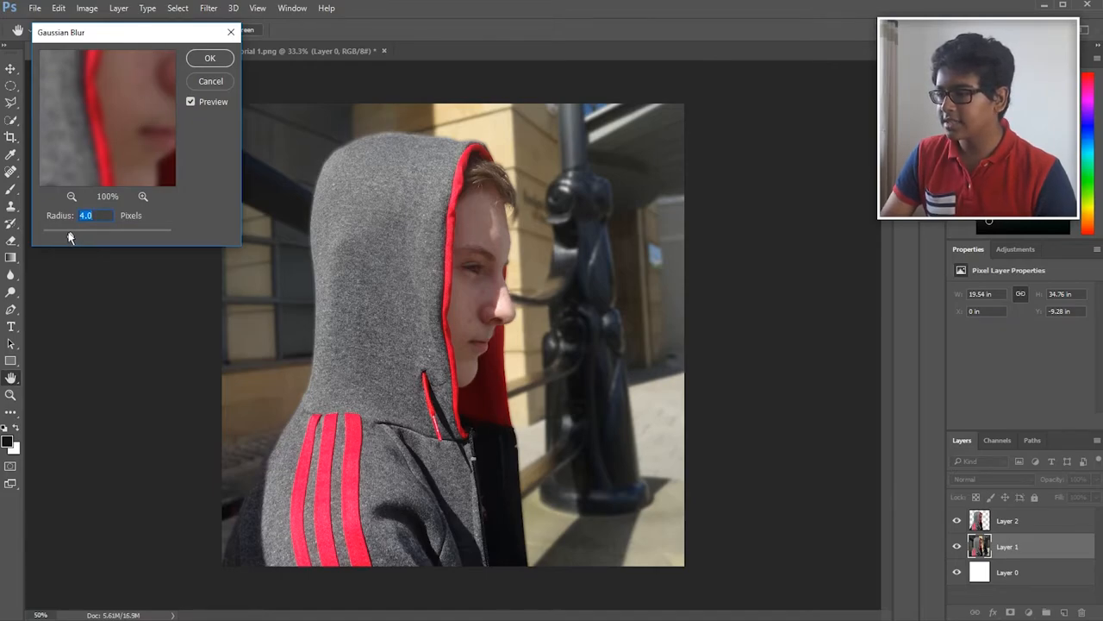
left_click_drag(71, 231, 83, 231)
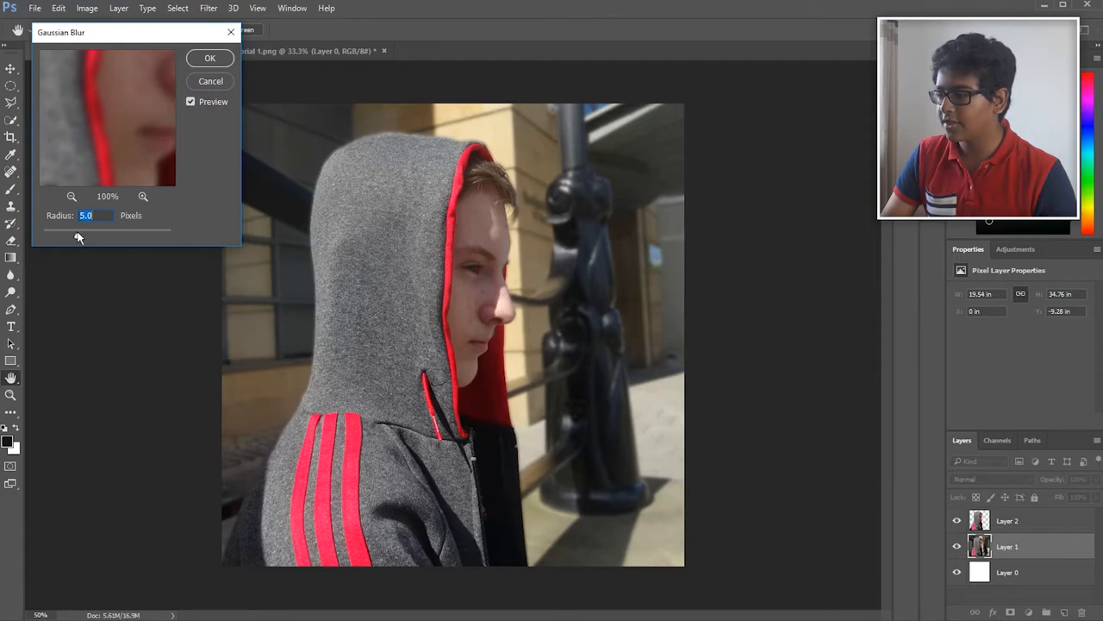
left_click_drag(79, 238, 72, 238)
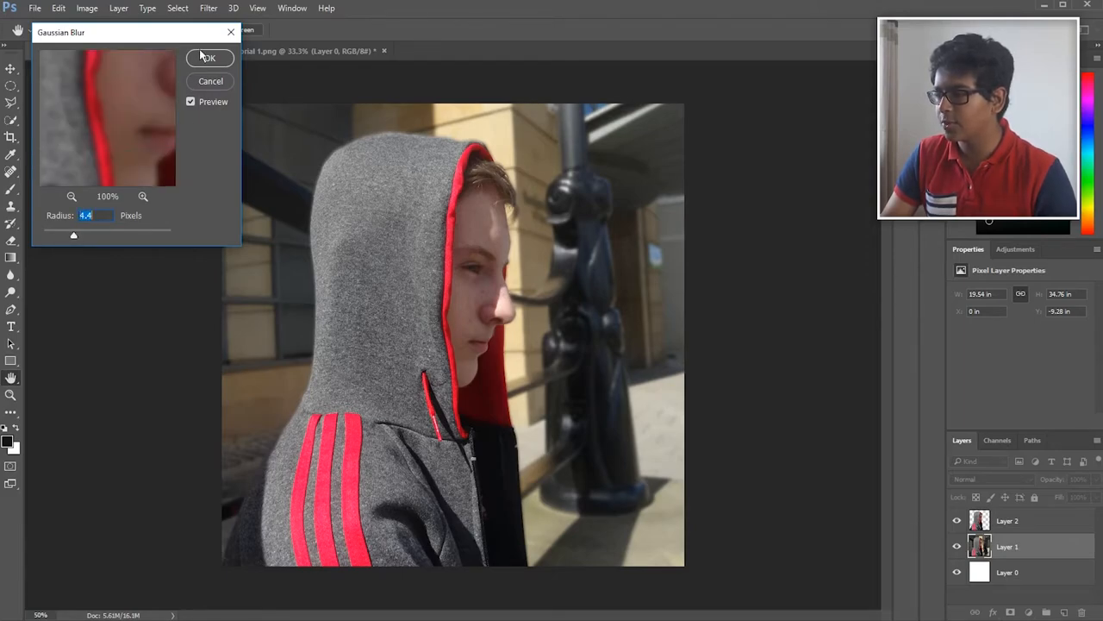
left_click(207, 59)
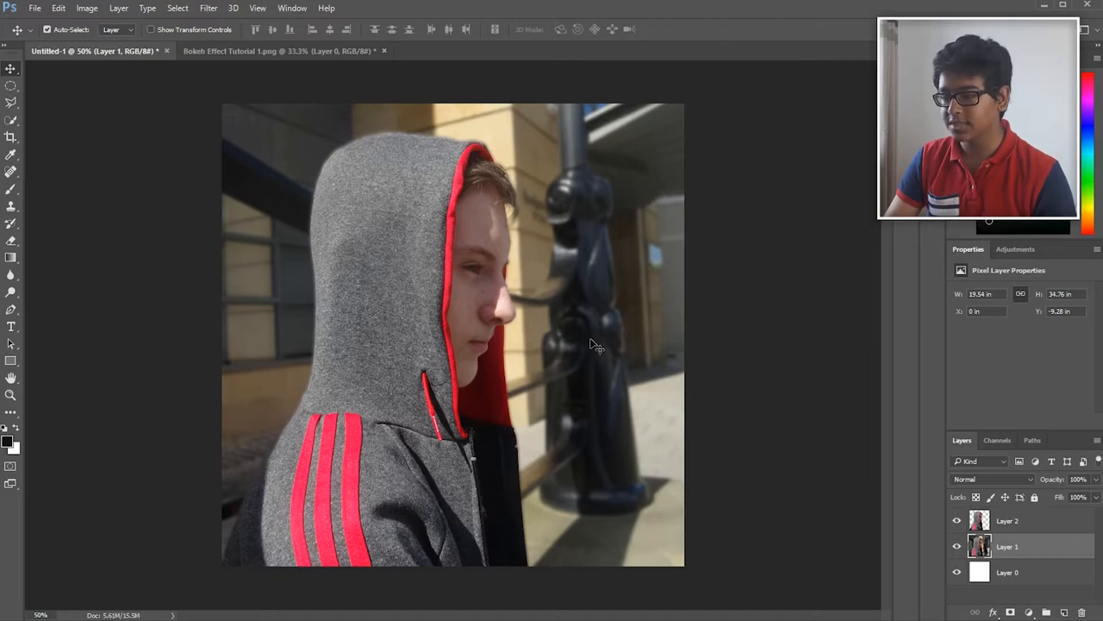
mouse_move(149, 49)
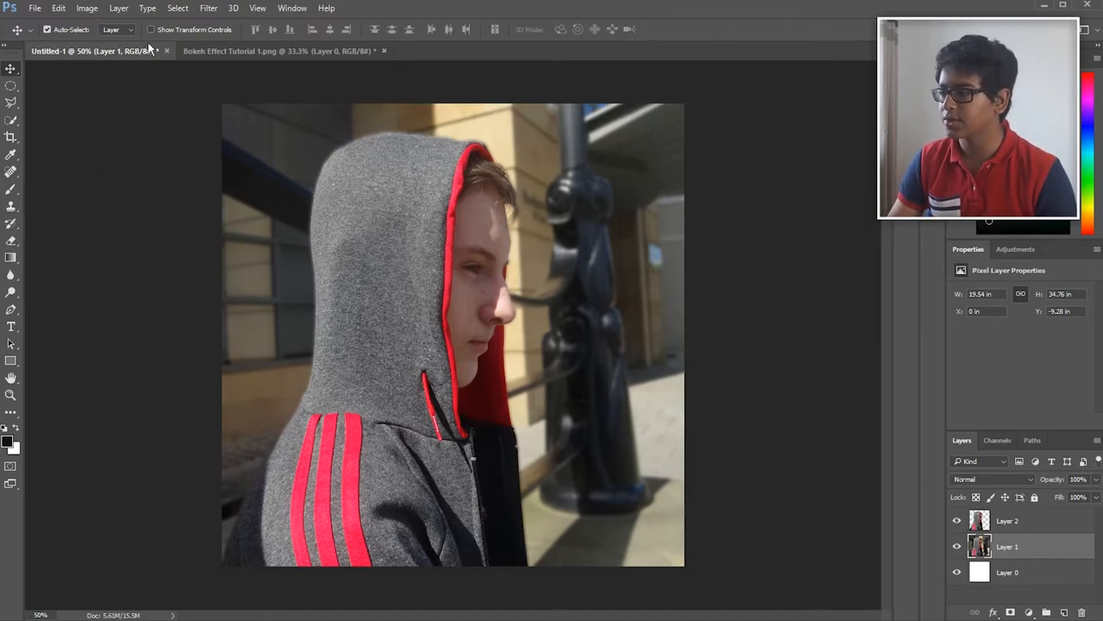
mouse_move(38, 10)
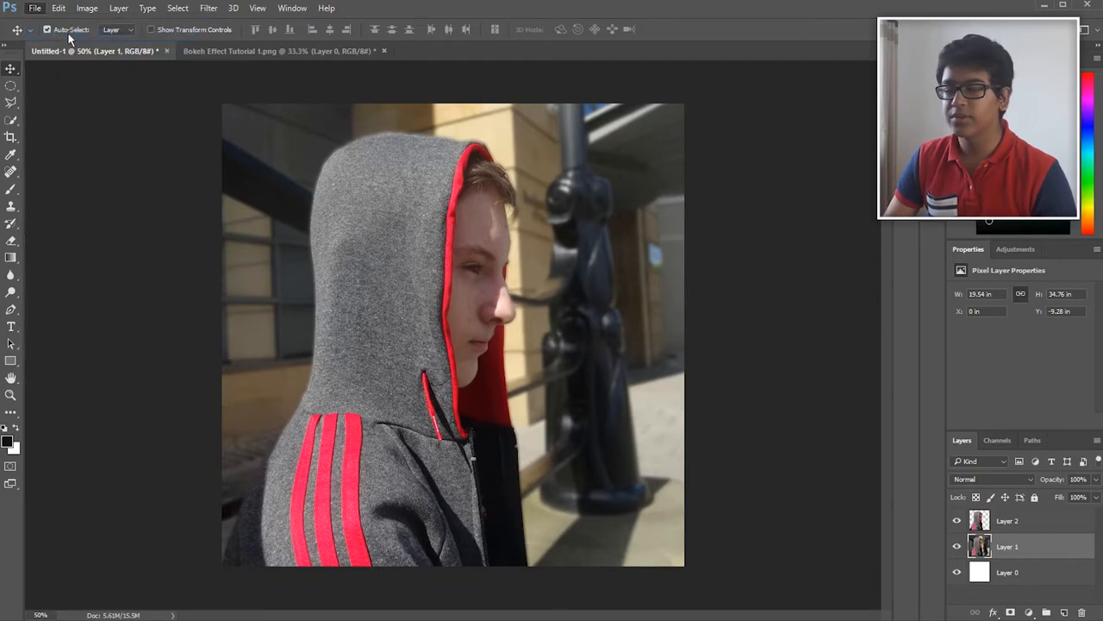
Step: Open 'Bokeh Effect Tutorial 2.jpg', the lion statue street photo, from Pictures
left_click(34, 7)
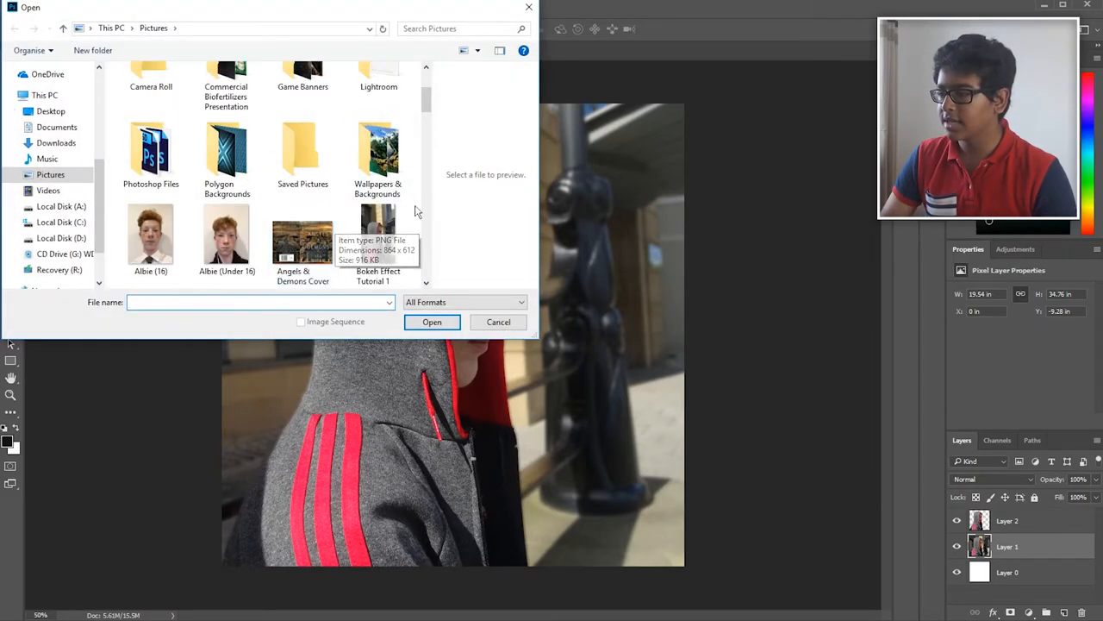
scroll("down", 3)
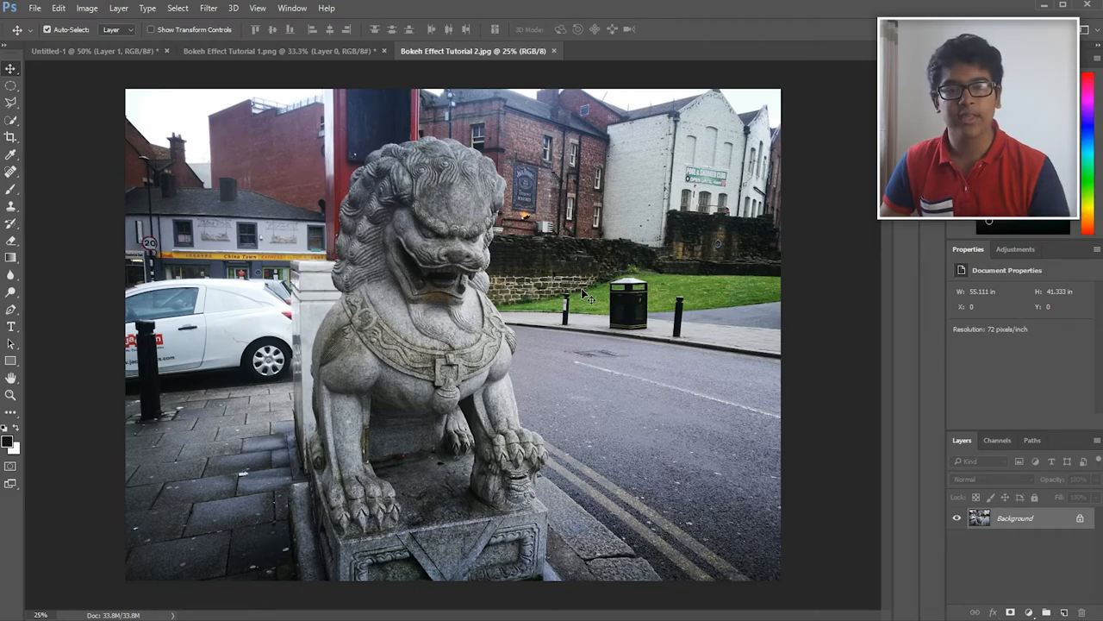
mouse_move(86, 93)
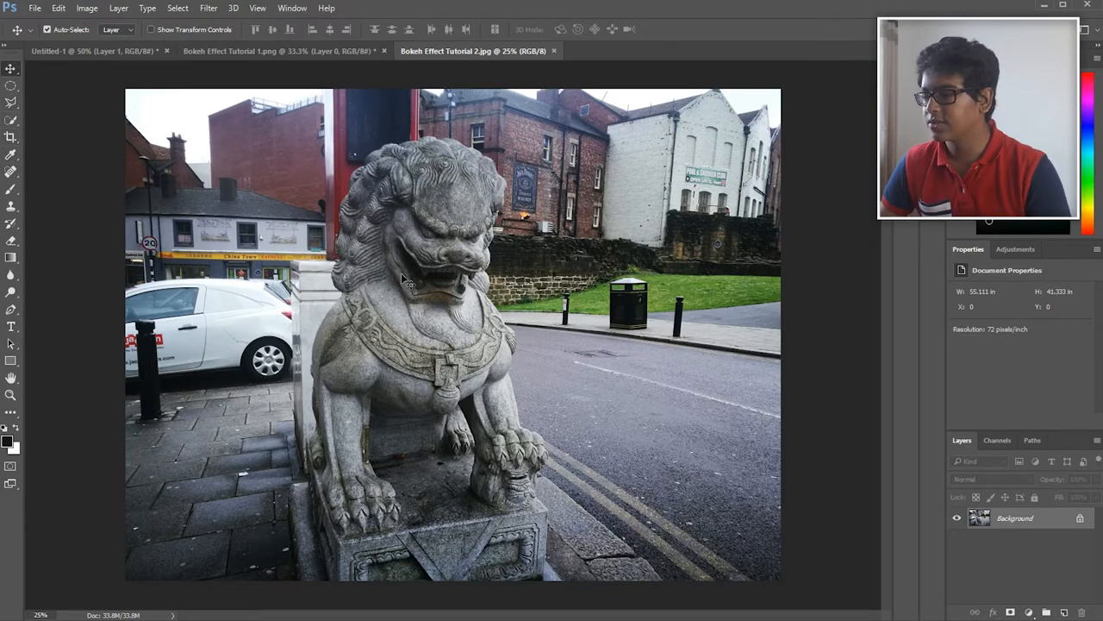
Step: Quick-select the lion statue onto its own Layer 1 and toggle Layer 0's visibility to check the cutout
left_click(10, 121)
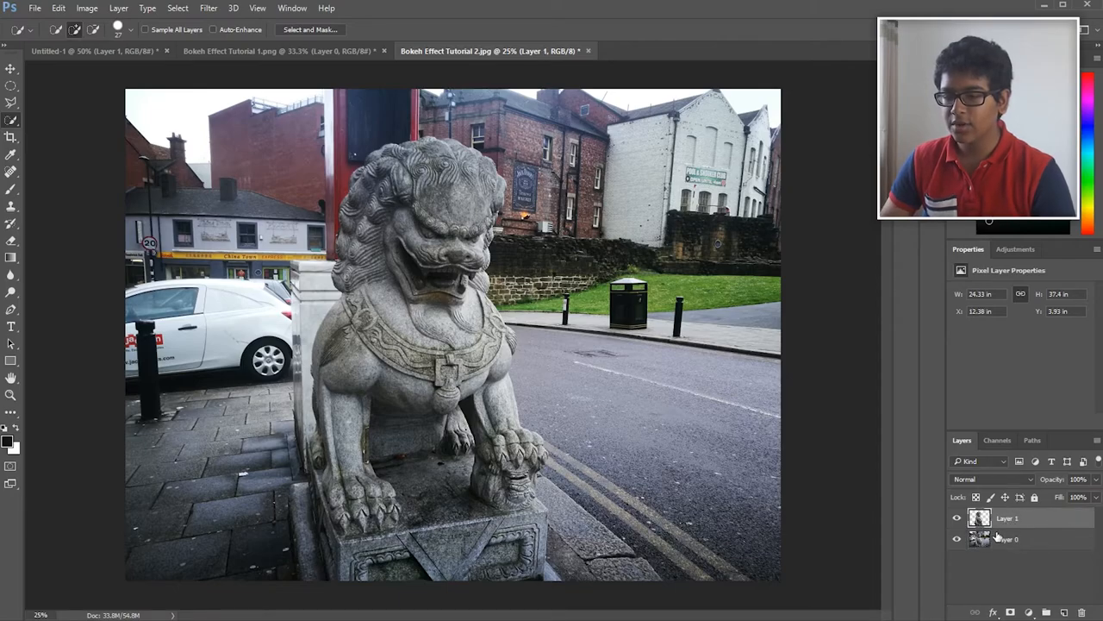
left_click(955, 538)
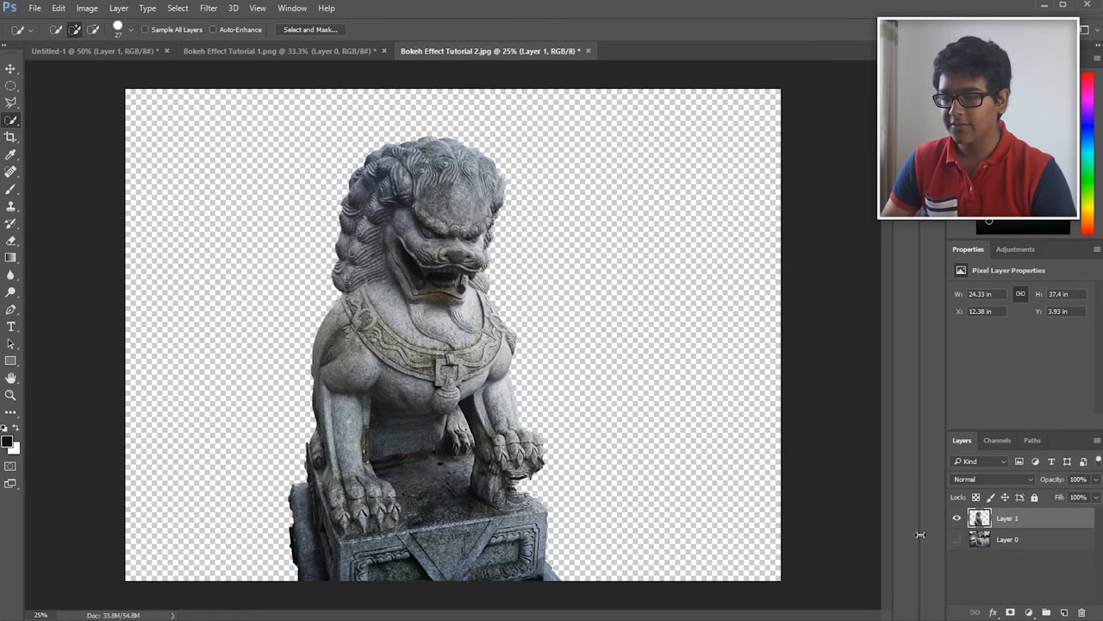
left_click(955, 538)
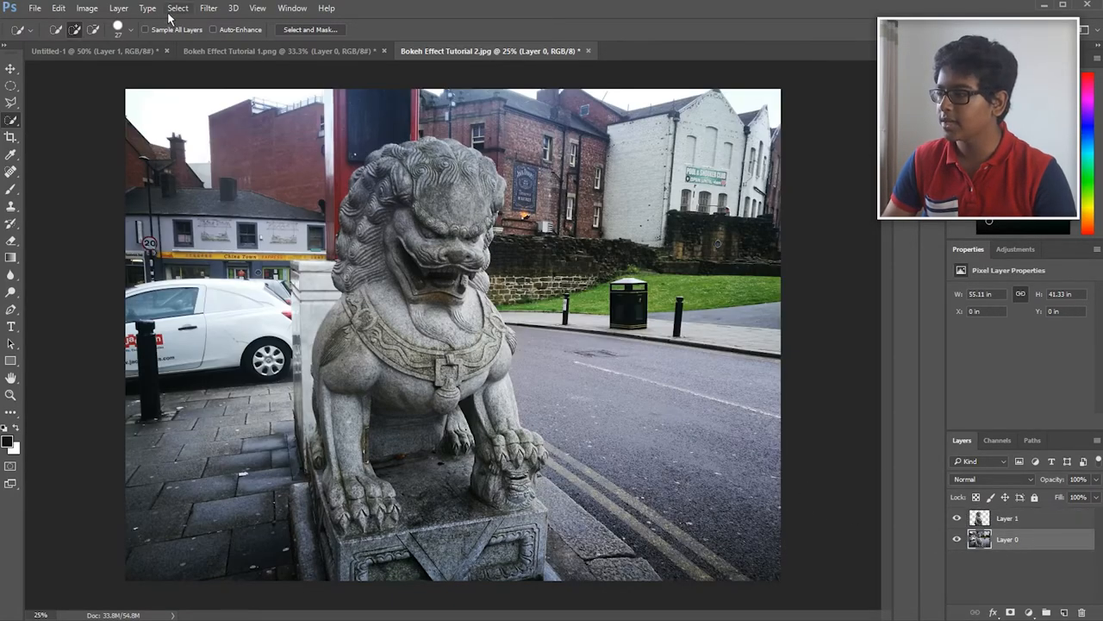
Step: Apply a Gaussian Blur of radius 15 to the street photo's Layer 0 behind the sharp statue
left_click(208, 7)
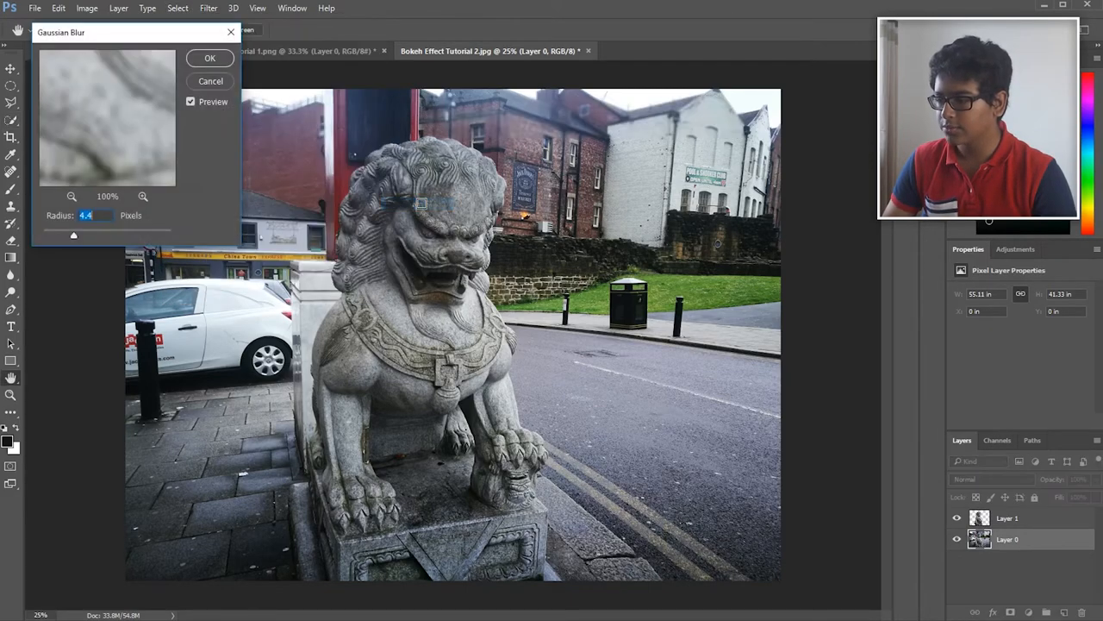
left_click_drag(73, 235, 90, 234)
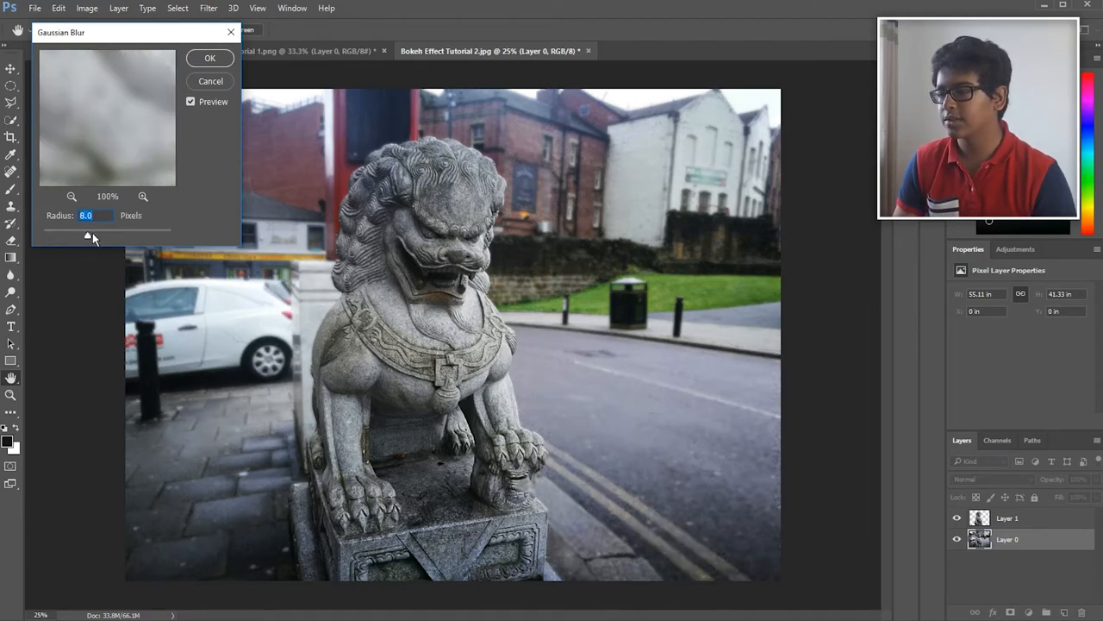
left_click_drag(86, 237, 112, 236)
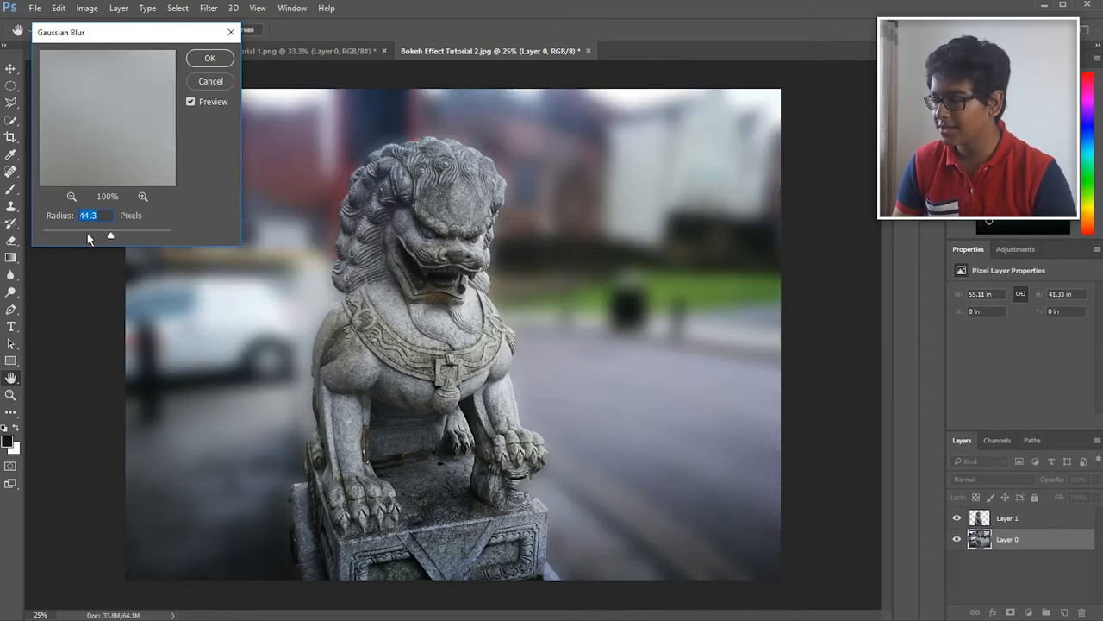
left_click_drag(110, 234, 93, 235)
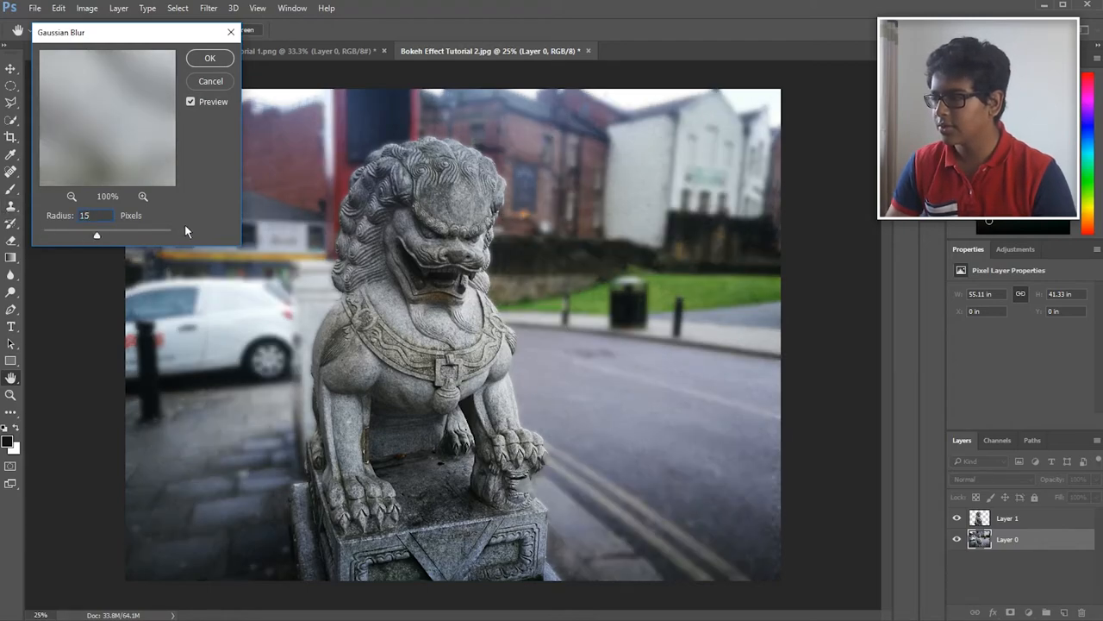
left_click(210, 59)
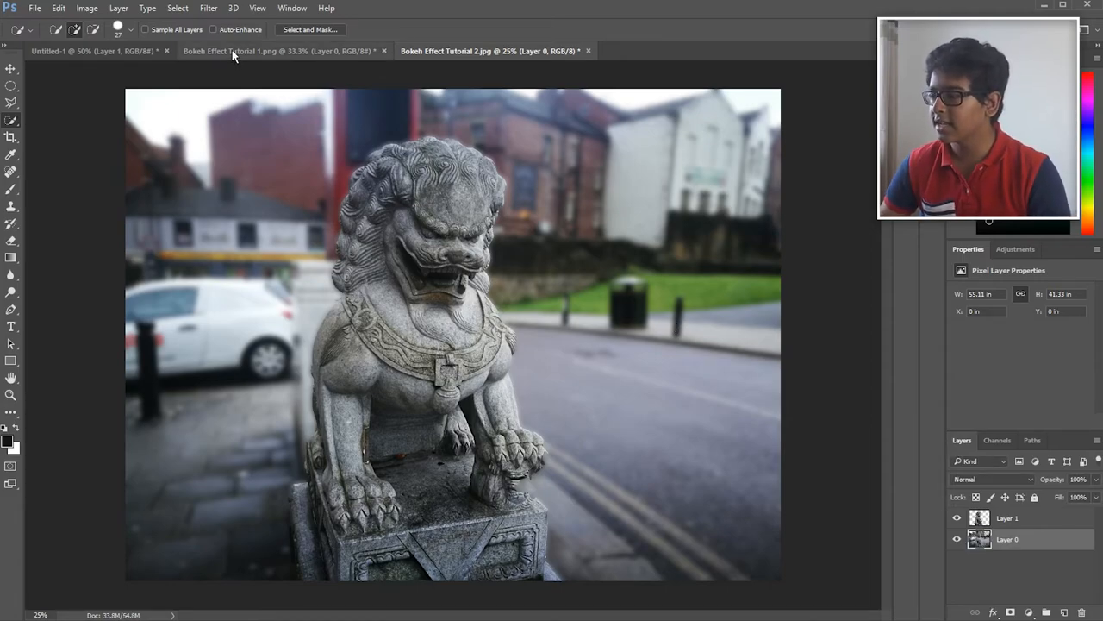
left_click(86, 51)
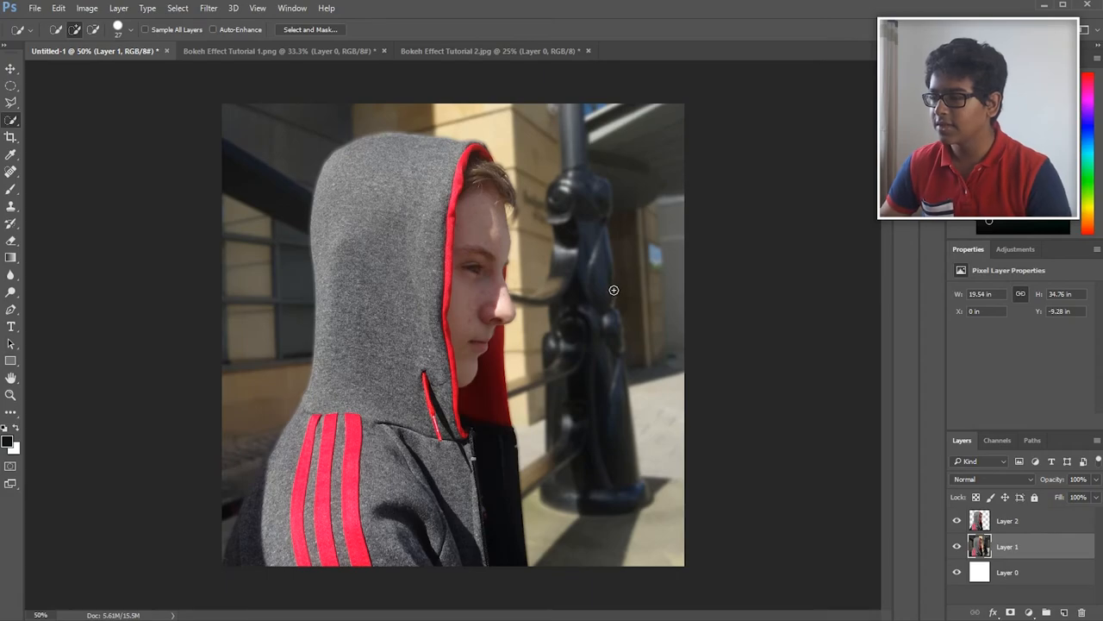
left_click(490, 50)
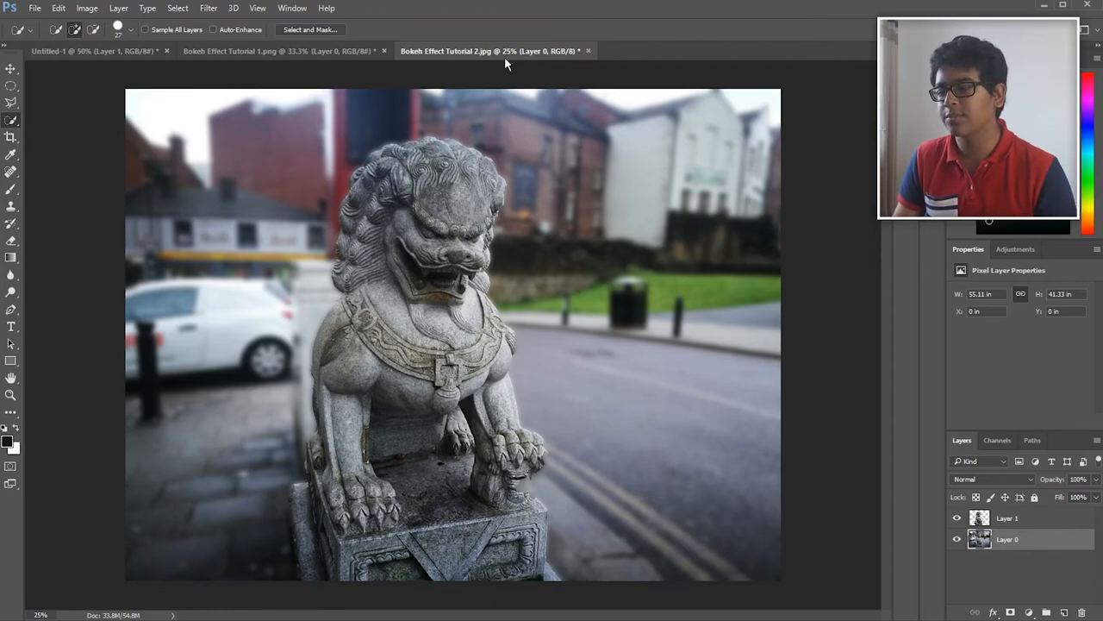
mouse_move(593, 249)
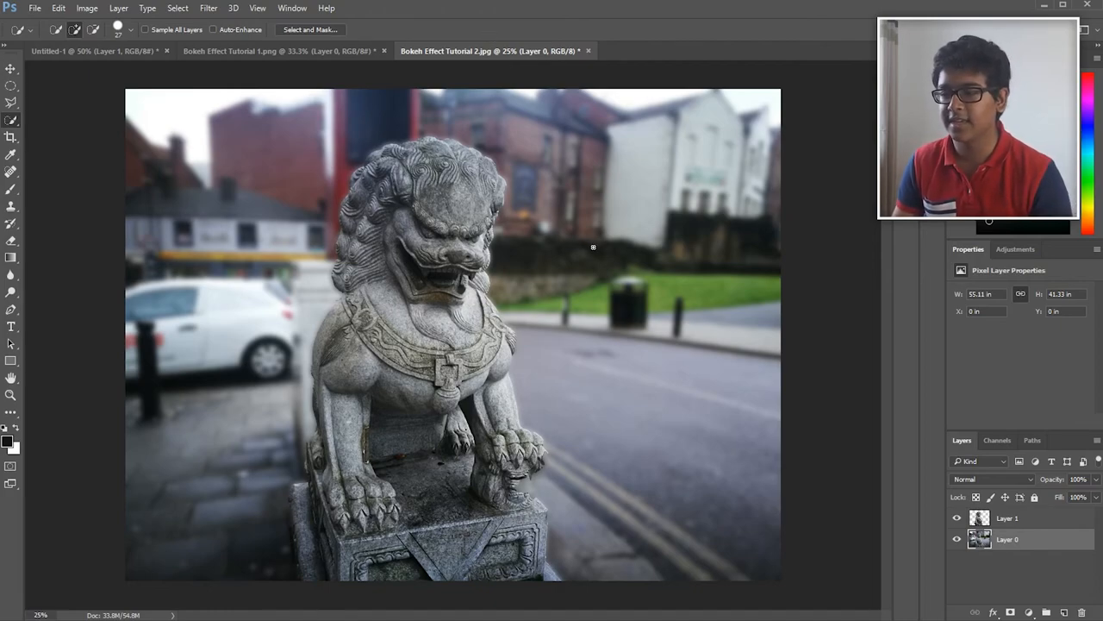